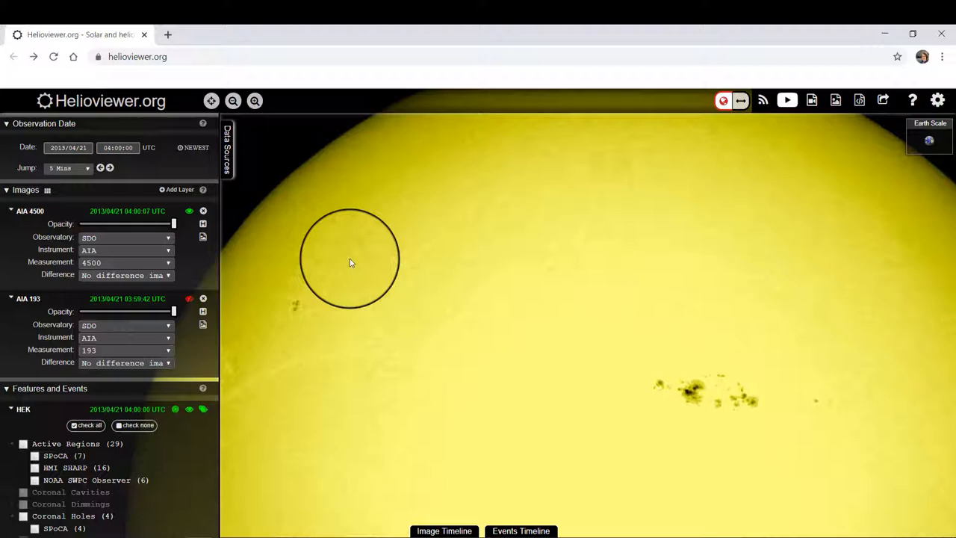
- Confirm the top layer is SDO AIA 4500 and the second layer uses the 193 wavelength
{"action": "left_click", "coordinate": [125, 237]}
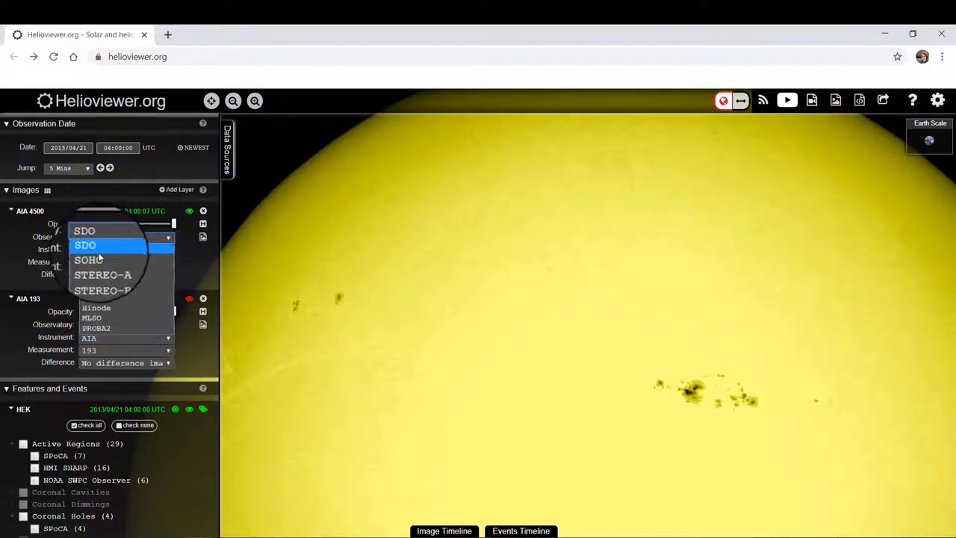
{"action": "left_click", "coordinate": [84, 230]}
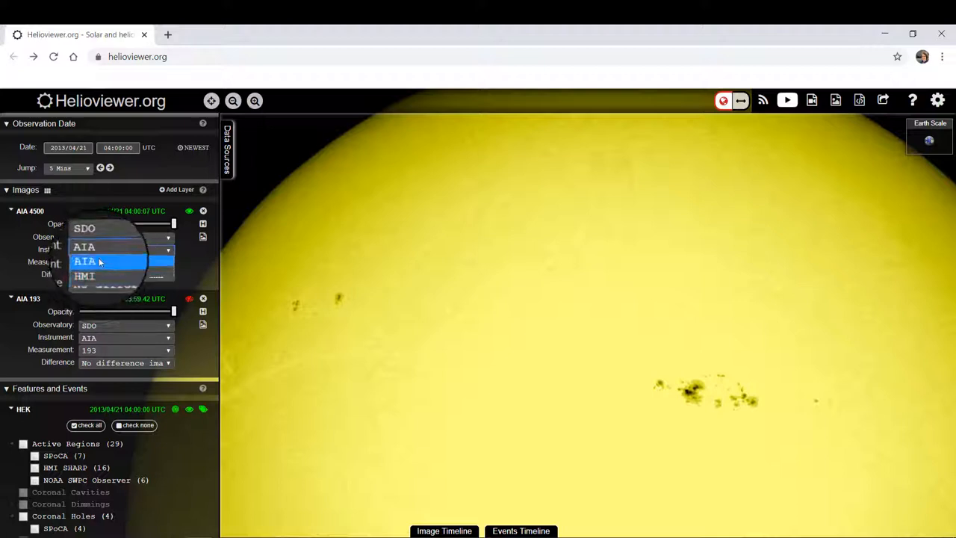
{"action": "left_click", "coordinate": [84, 260]}
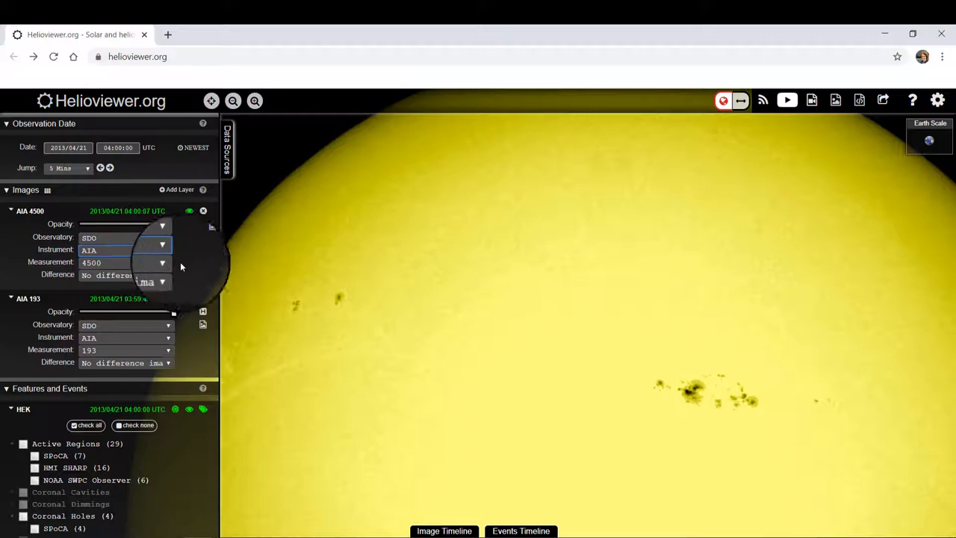
{"action": "left_click", "coordinate": [161, 263]}
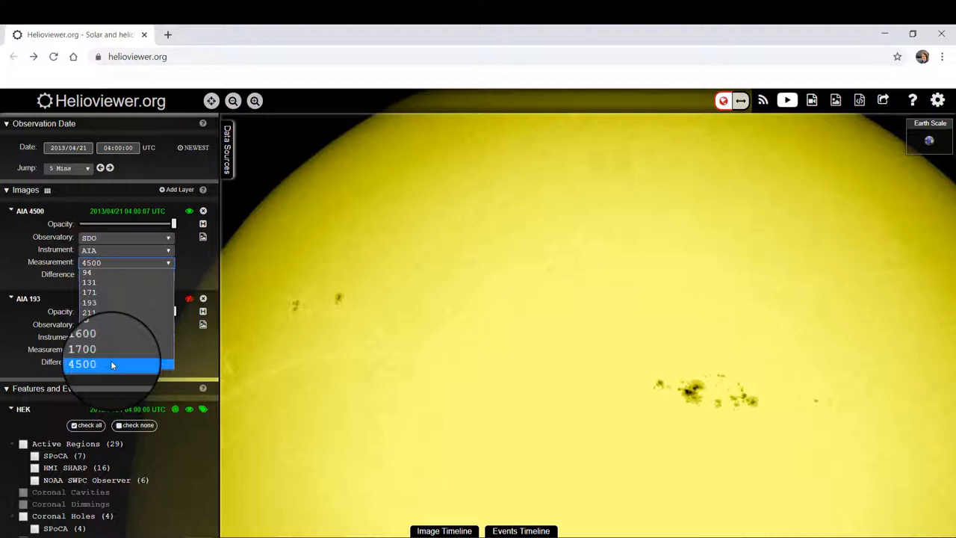
{"action": "left_click", "coordinate": [82, 365]}
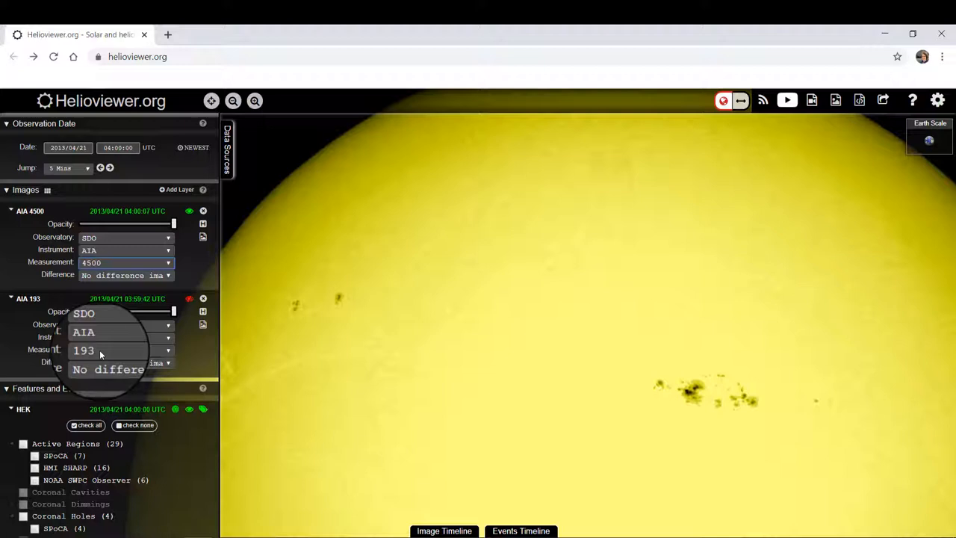
{"action": "left_click", "coordinate": [122, 349]}
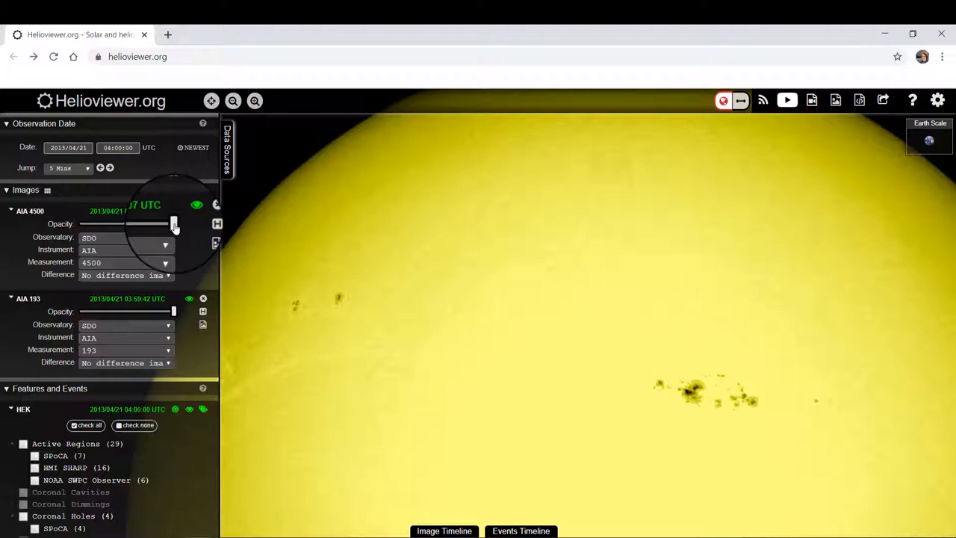
- Slide the AIA 4500 opacity down and up to blend the sunspot view with the 193 corona
{"action": "left_click_drag", "start_coordinate": [174, 224], "coordinate": [93, 224]}
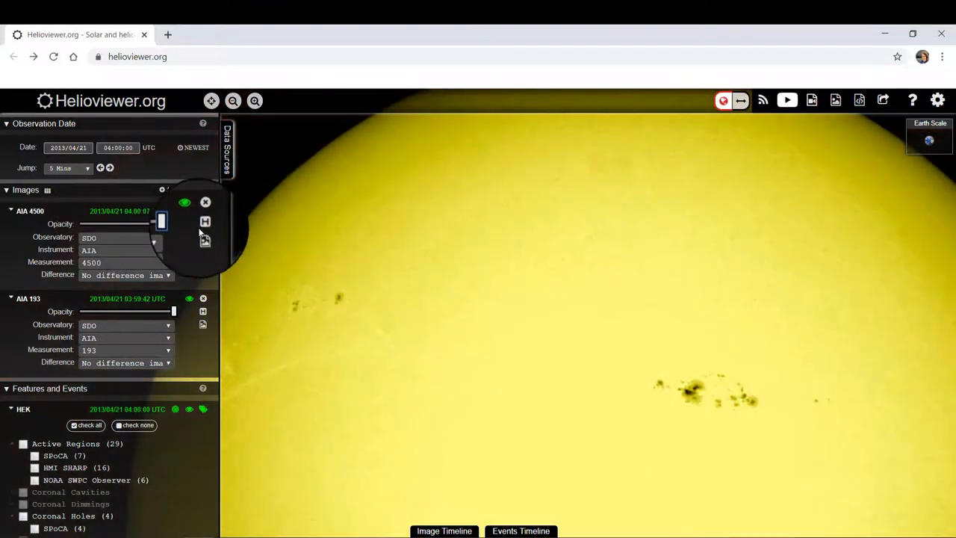
{"action": "left_click_drag", "start_coordinate": [161, 221], "coordinate": [102, 224]}
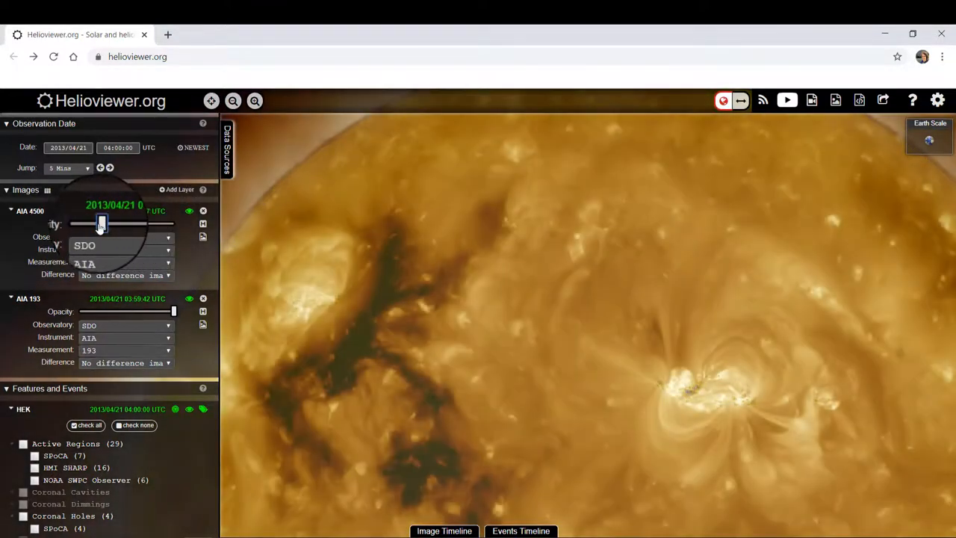
{"action": "left_click_drag", "start_coordinate": [102, 224], "coordinate": [90, 215]}
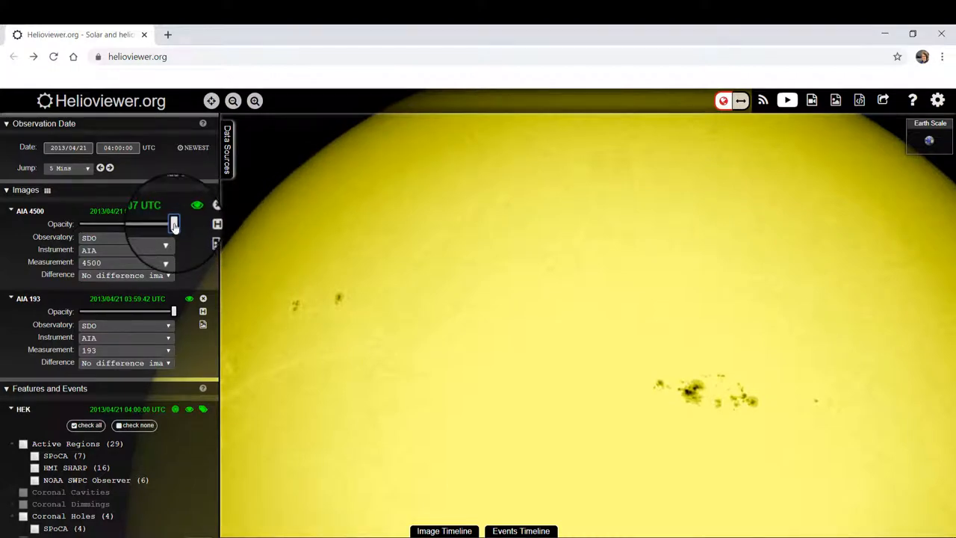
{"action": "left_click_drag", "start_coordinate": [173, 224], "coordinate": [146, 224]}
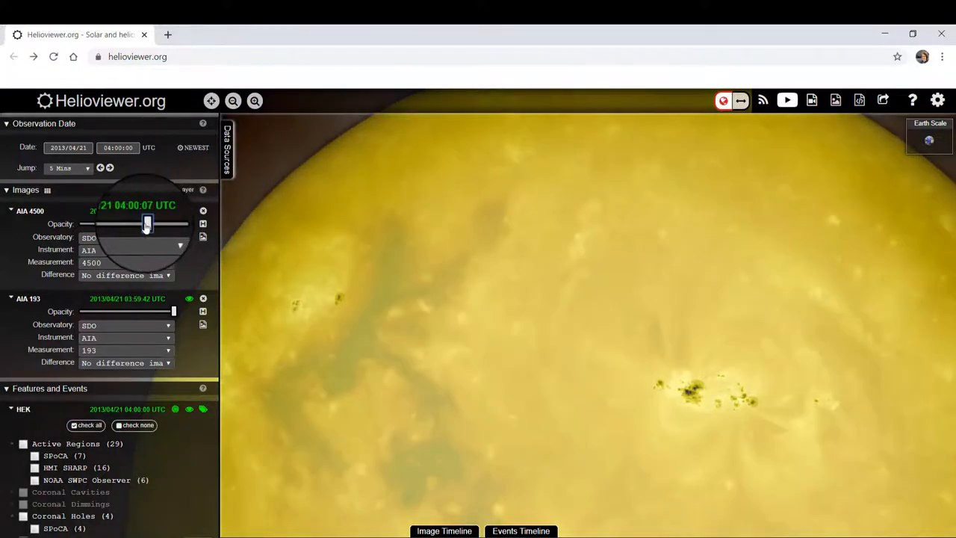
{"action": "left_click_drag", "start_coordinate": [146, 224], "coordinate": [87, 215]}
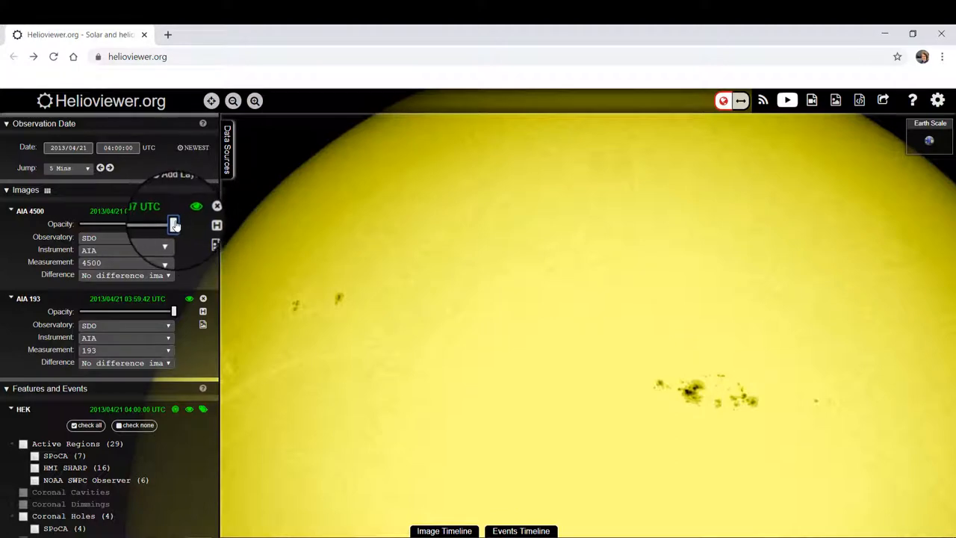
- Fade AIA 4500 out completely, pan the disc, then restore it to full opacity
{"action": "left_click_drag", "start_coordinate": [173, 224], "coordinate": [80, 224]}
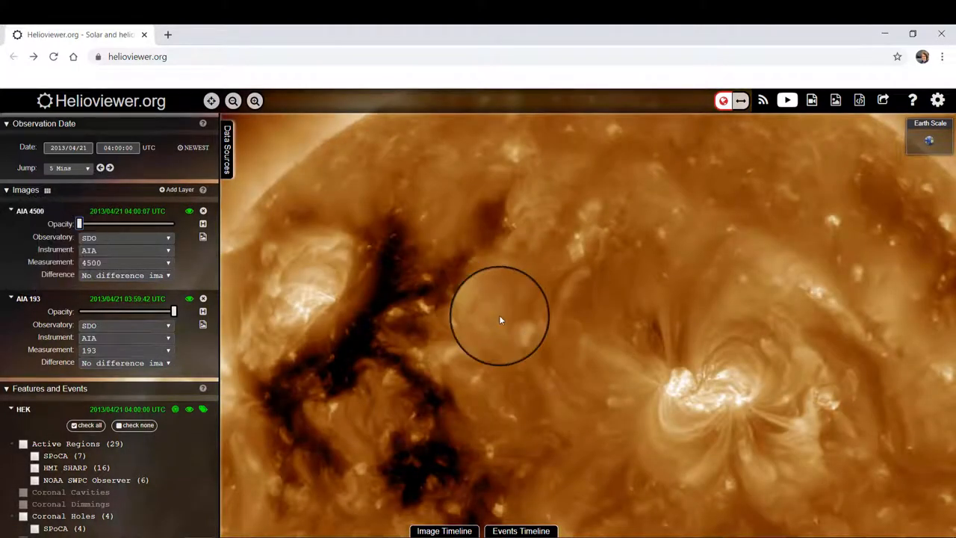
{"action": "left_click_drag", "start_coordinate": [501, 319], "coordinate": [609, 376]}
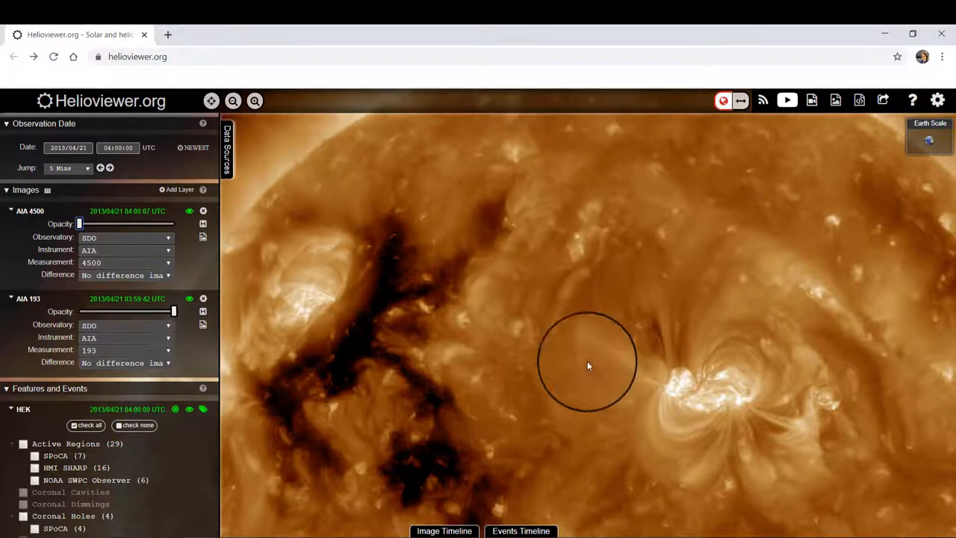
{"action": "left_click_drag", "start_coordinate": [80, 224], "coordinate": [108, 224]}
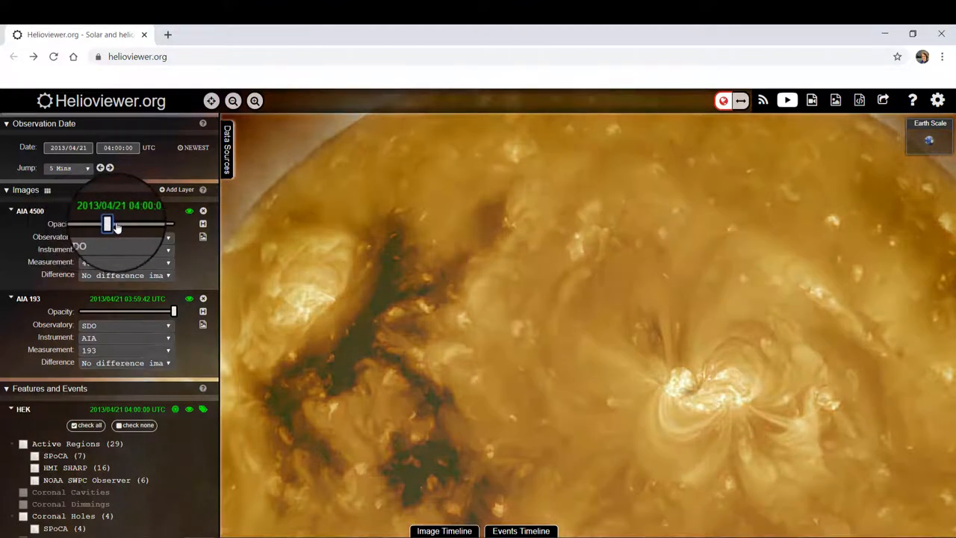
{"action": "left_click_drag", "start_coordinate": [108, 224], "coordinate": [173, 224]}
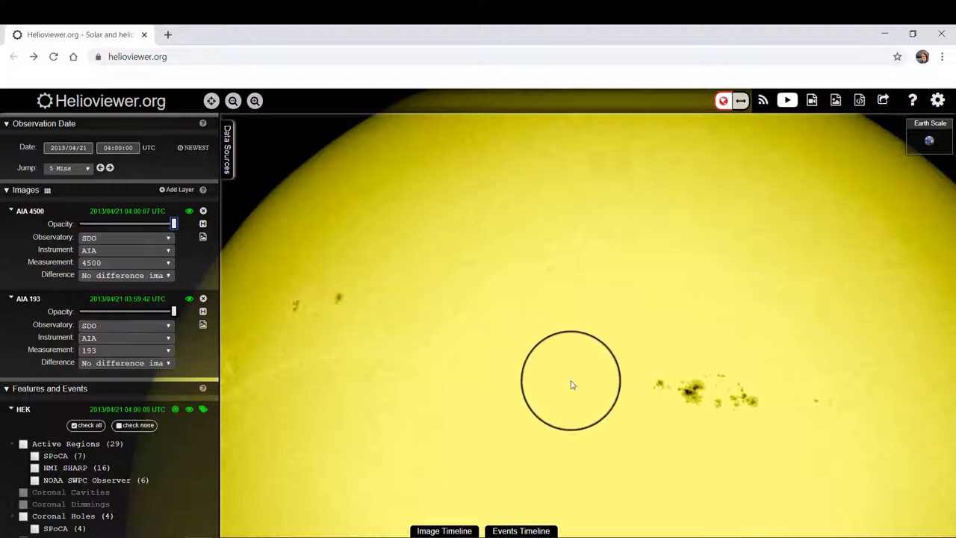
- Nudge the disc position, then fade AIA 4500 out again to reveal the 193 corona
{"action": "left_click_drag", "start_coordinate": [570, 380], "coordinate": [648, 400]}
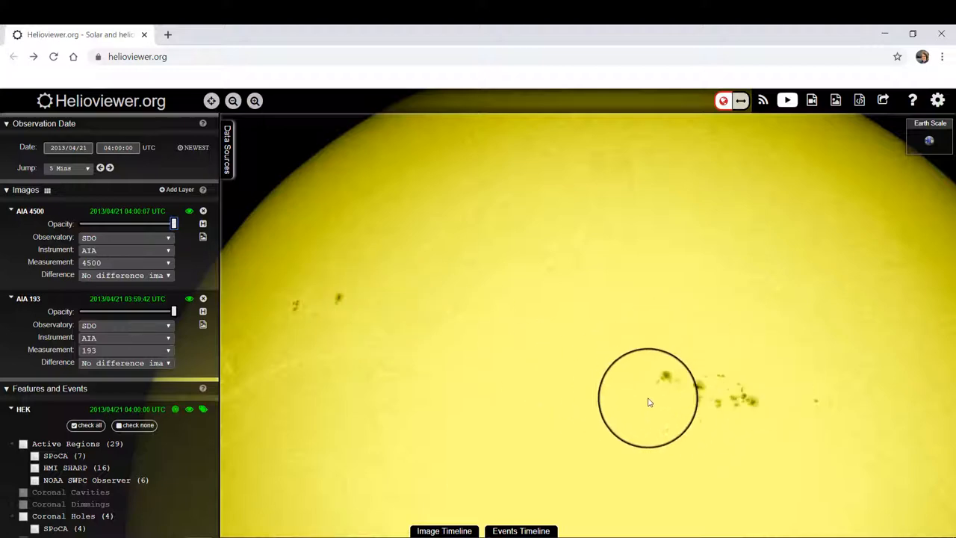
{"action": "left_click_drag", "start_coordinate": [648, 397], "coordinate": [621, 371]}
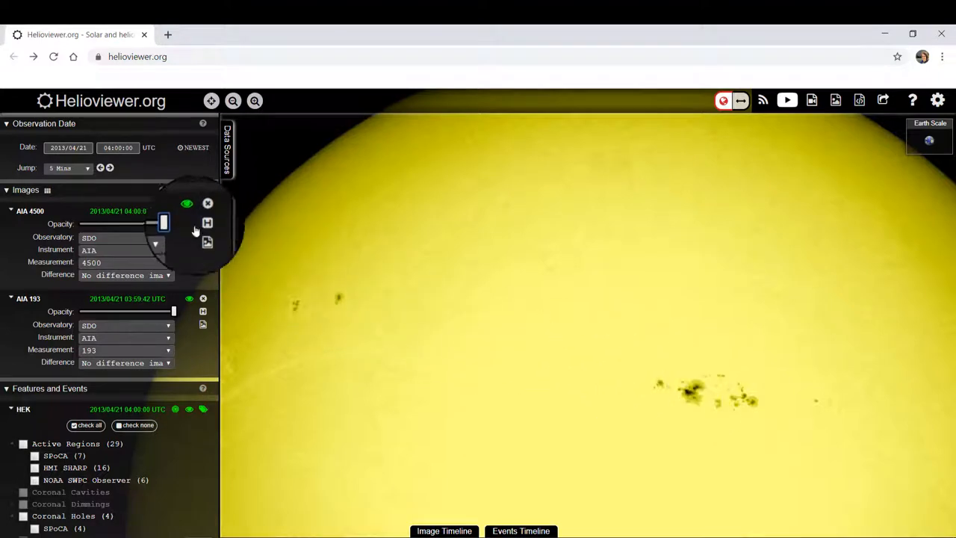
{"action": "left_click_drag", "start_coordinate": [163, 224], "coordinate": [145, 224]}
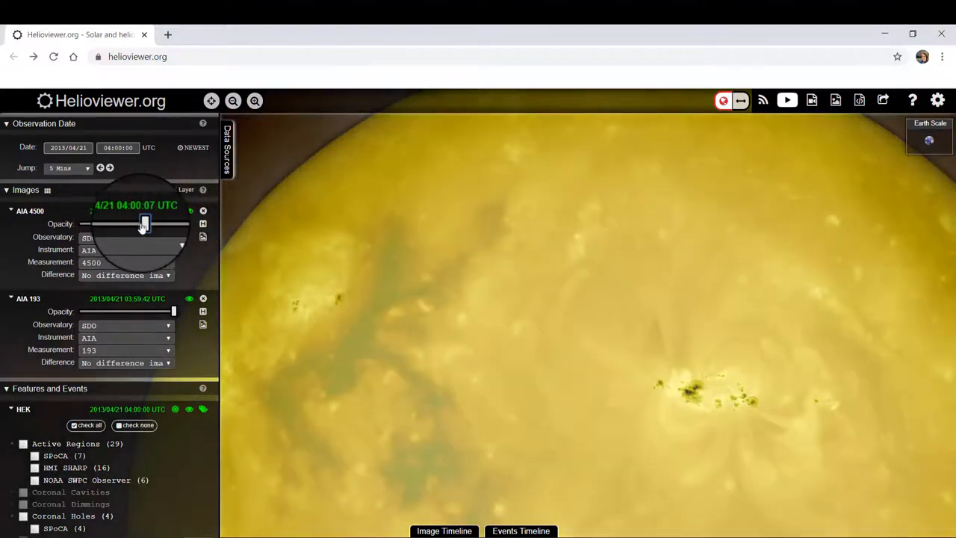
{"action": "left_click_drag", "start_coordinate": [145, 224], "coordinate": [156, 224]}
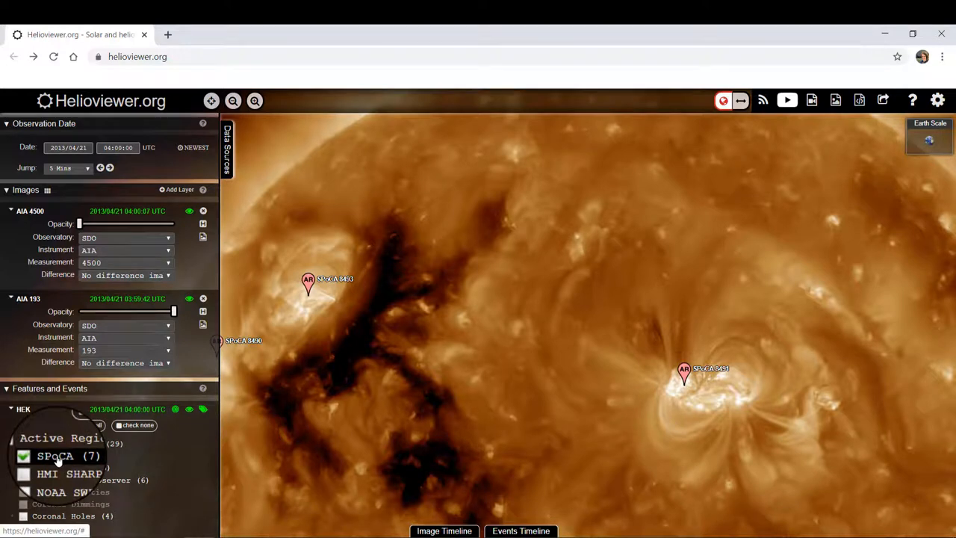
- Toggle the active region markers off and on, then return AIA 4500 to full opacity
{"action": "left_click", "coordinate": [24, 455]}
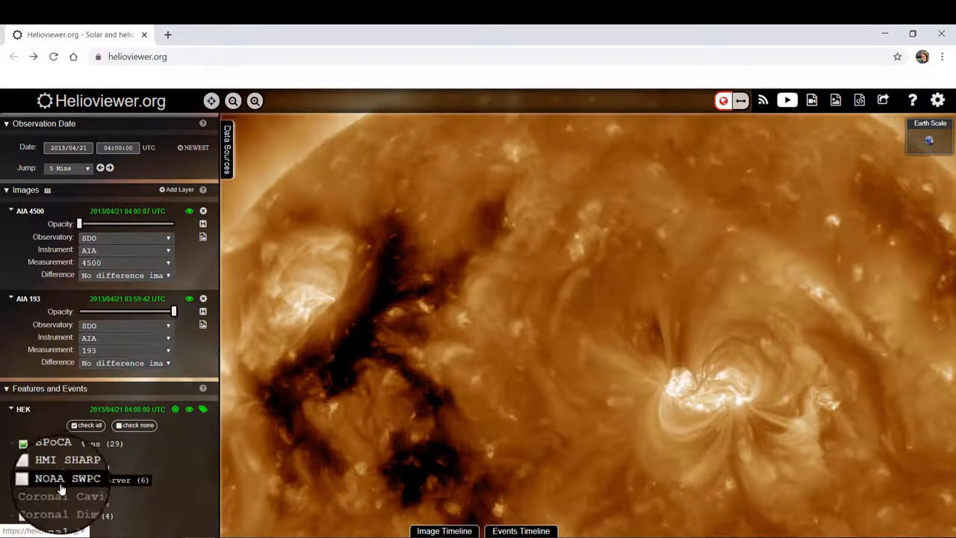
{"action": "left_click", "coordinate": [23, 442]}
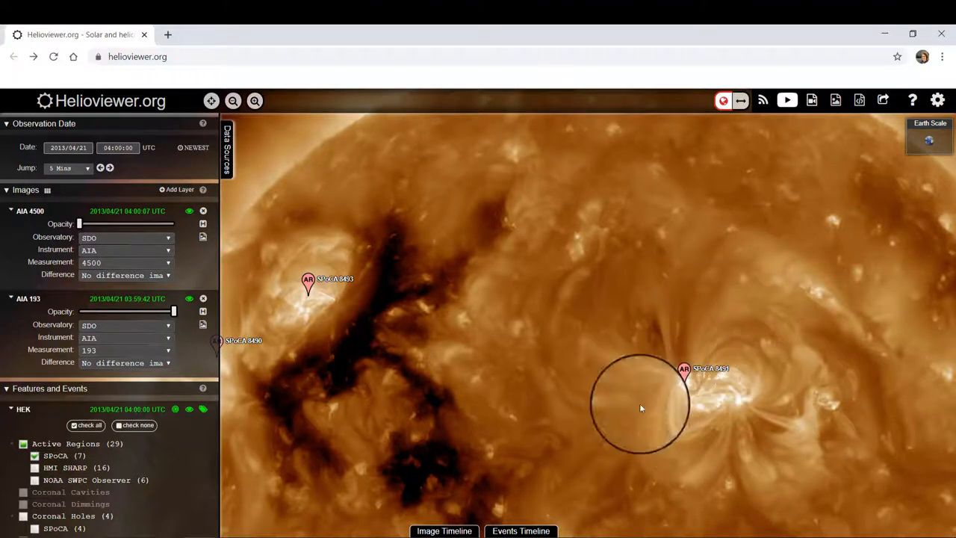
{"action": "left_click_drag", "start_coordinate": [639, 406], "coordinate": [281, 299]}
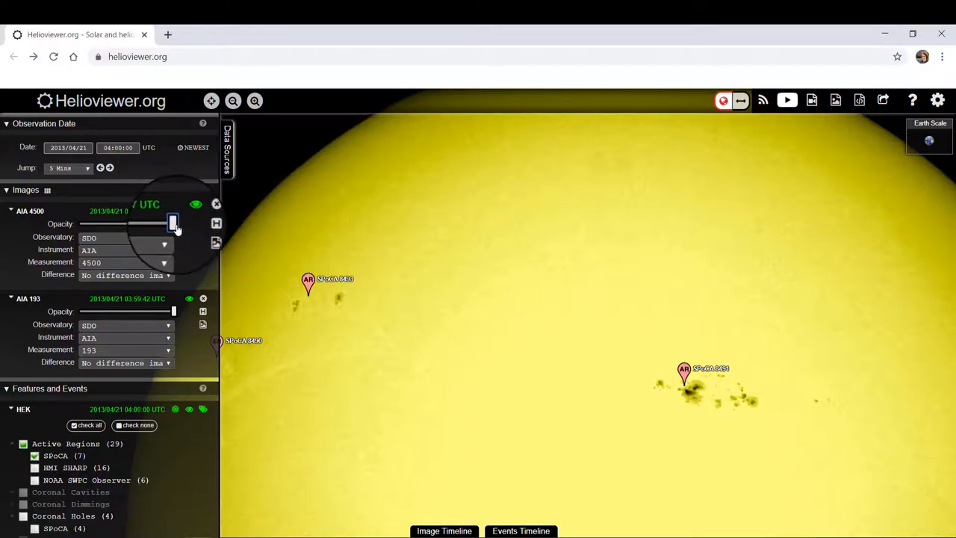
- Drop the AIA 4500 opacity to zero so the 193 corona shows through
{"action": "left_click_drag", "start_coordinate": [171, 224], "coordinate": [81, 224]}
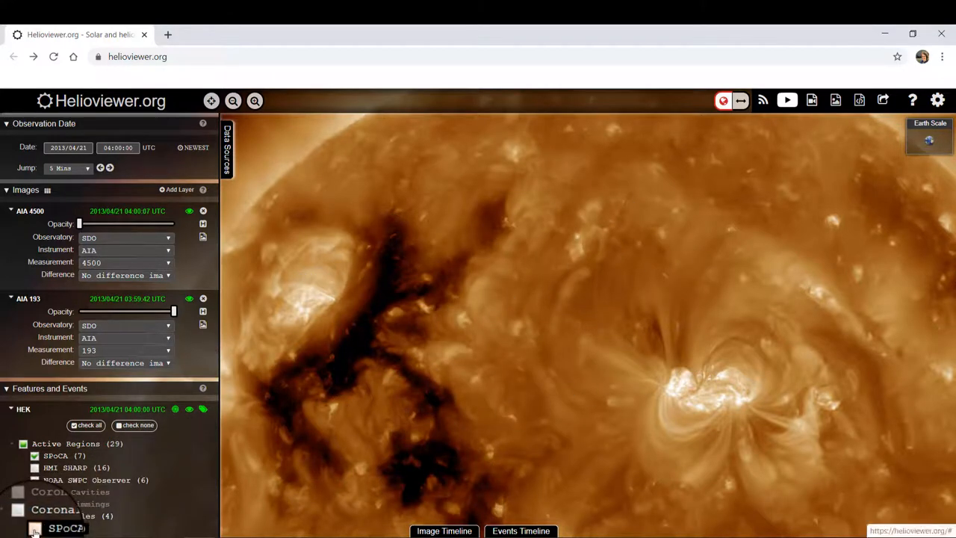
- Switch on SPoCA coronal hole outlines, then bring AIA 4500 back to full opacity
{"action": "left_click", "coordinate": [36, 515]}
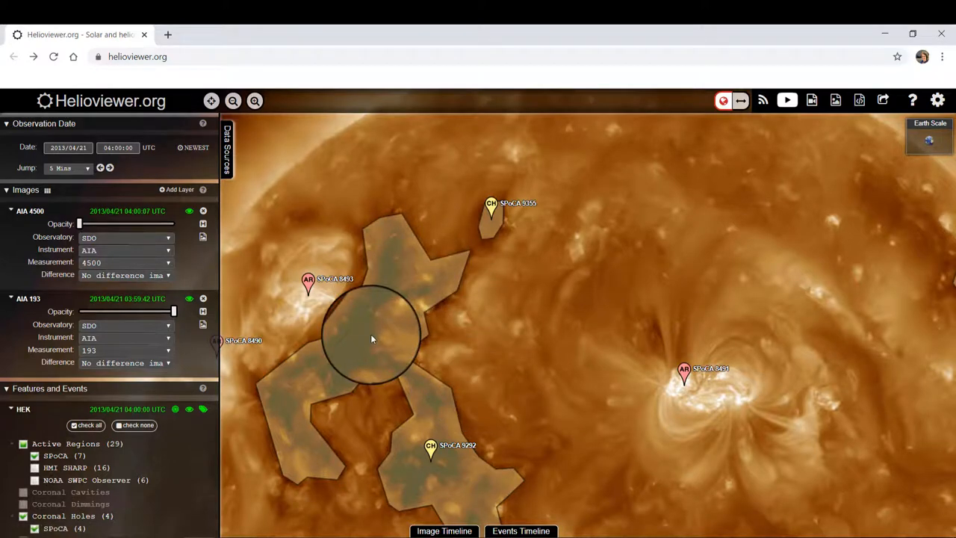
{"action": "left_click_drag", "start_coordinate": [374, 337], "coordinate": [289, 366]}
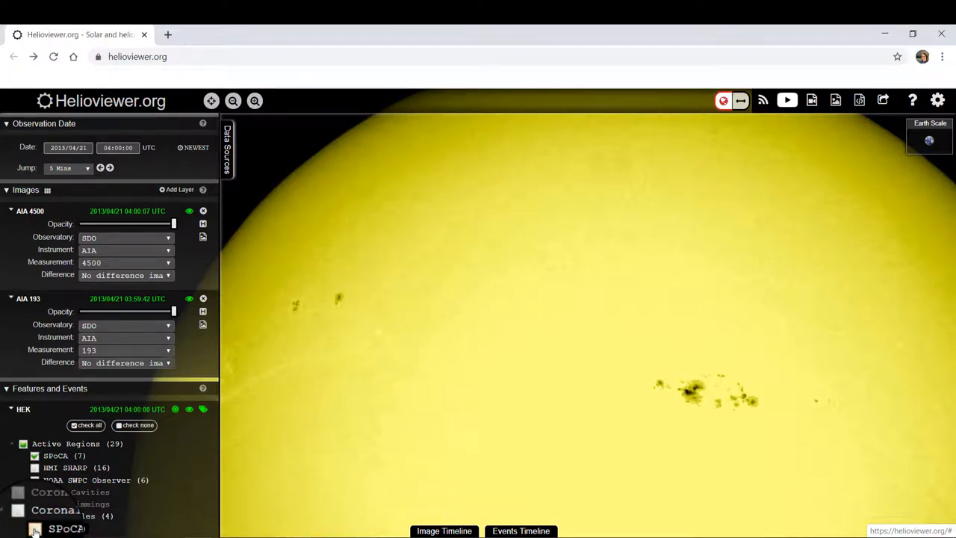
- Untick the feature markers, leaving the plain AIA 4500 sunspot view
{"action": "left_click", "coordinate": [35, 528]}
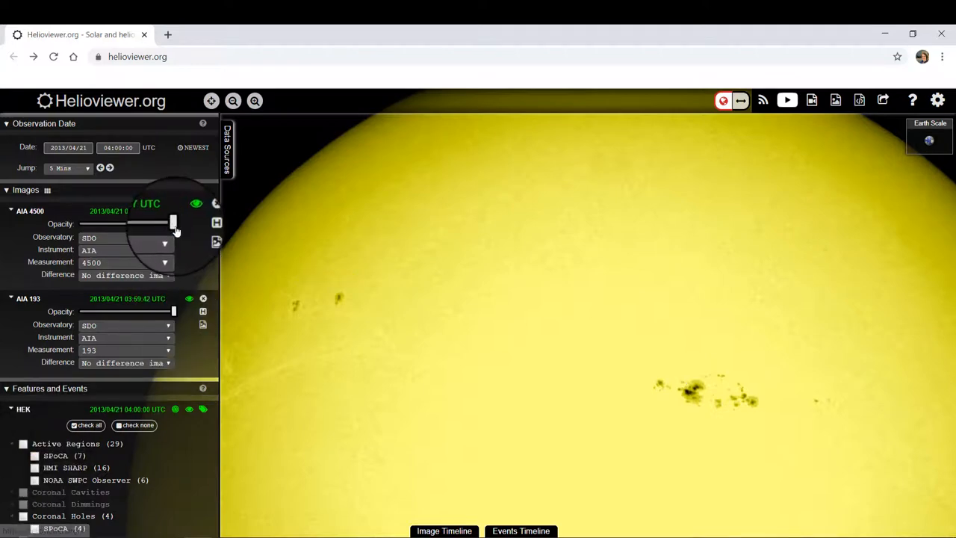
- Fade AIA 4500 to zero and untick the remaining feature checkbox over the 193 corona
{"action": "left_click_drag", "start_coordinate": [173, 224], "coordinate": [90, 218]}
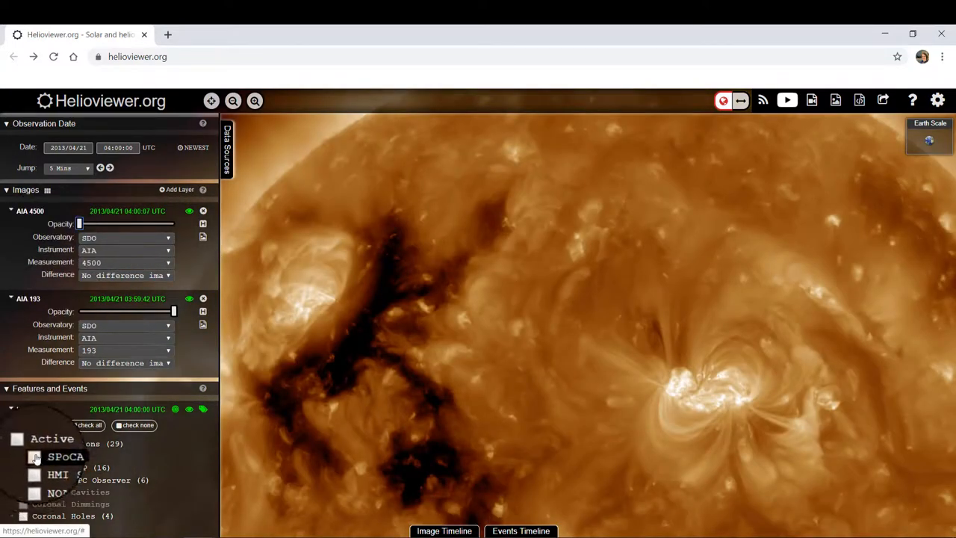
{"action": "left_click", "coordinate": [35, 455]}
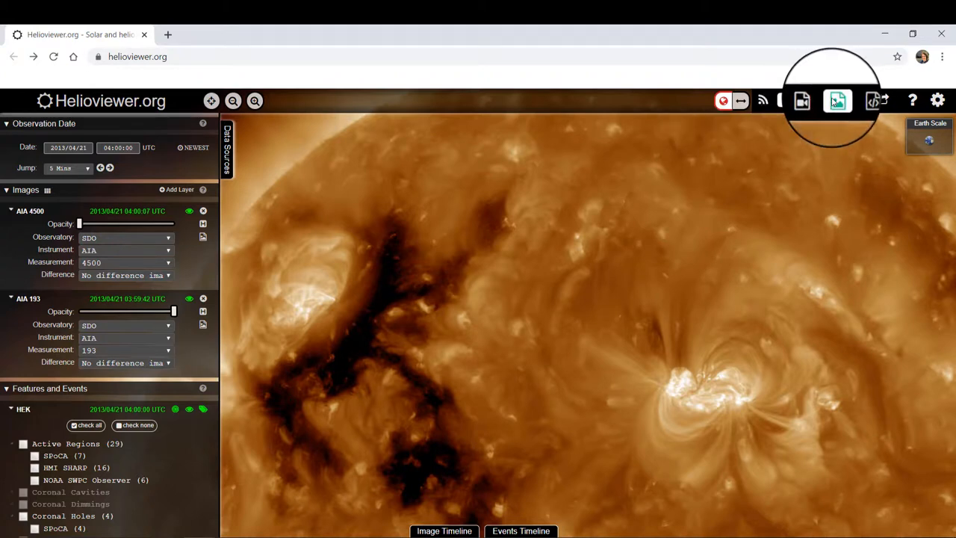
- Take a Select Area screenshot of the bright right-hand active region and confirm the selection
{"action": "left_click", "coordinate": [836, 100]}
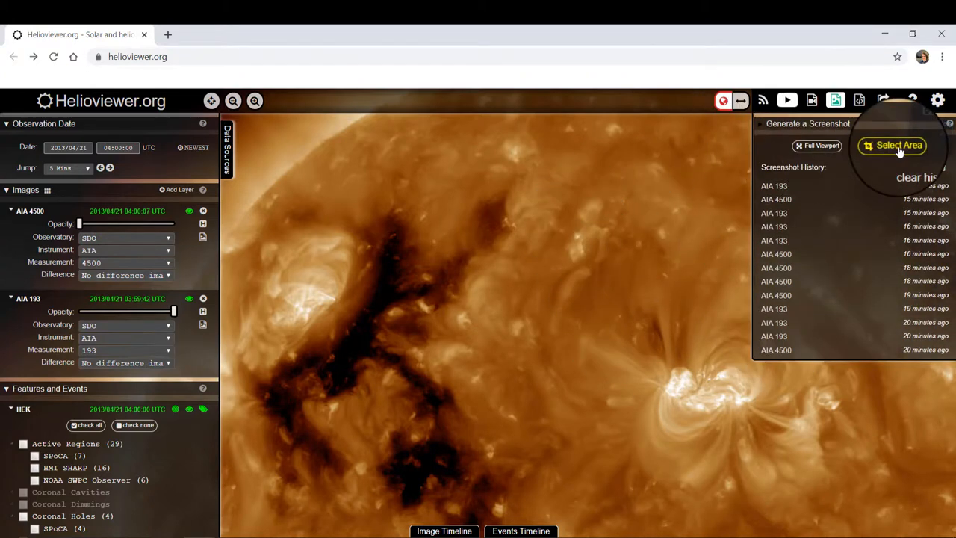
{"action": "left_click", "coordinate": [893, 144]}
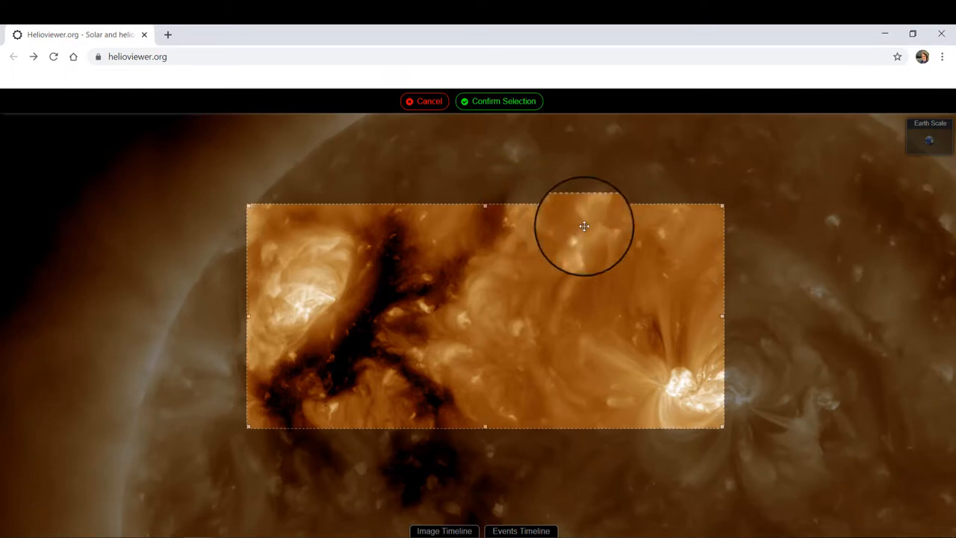
{"action": "left_click_drag", "start_coordinate": [584, 227], "coordinate": [747, 292]}
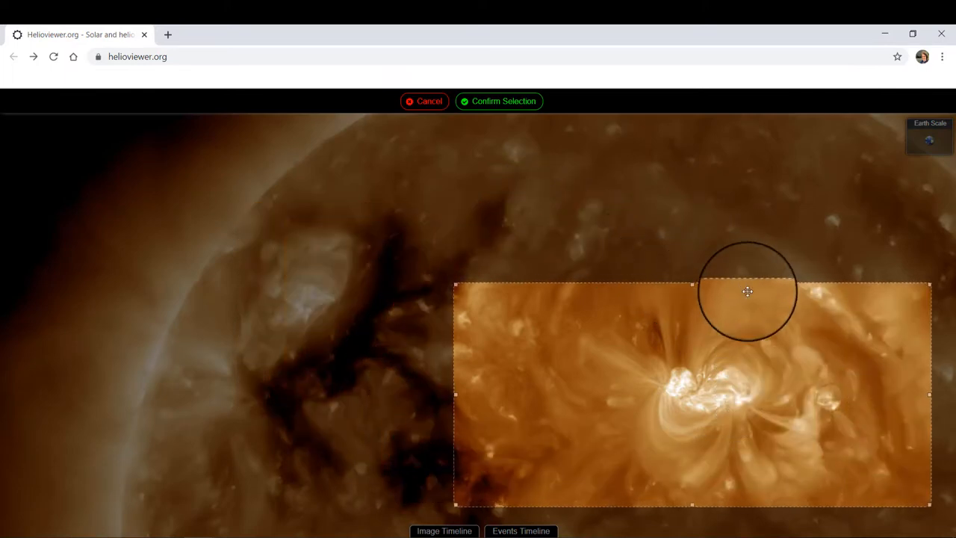
{"action": "left_click", "coordinate": [499, 102]}
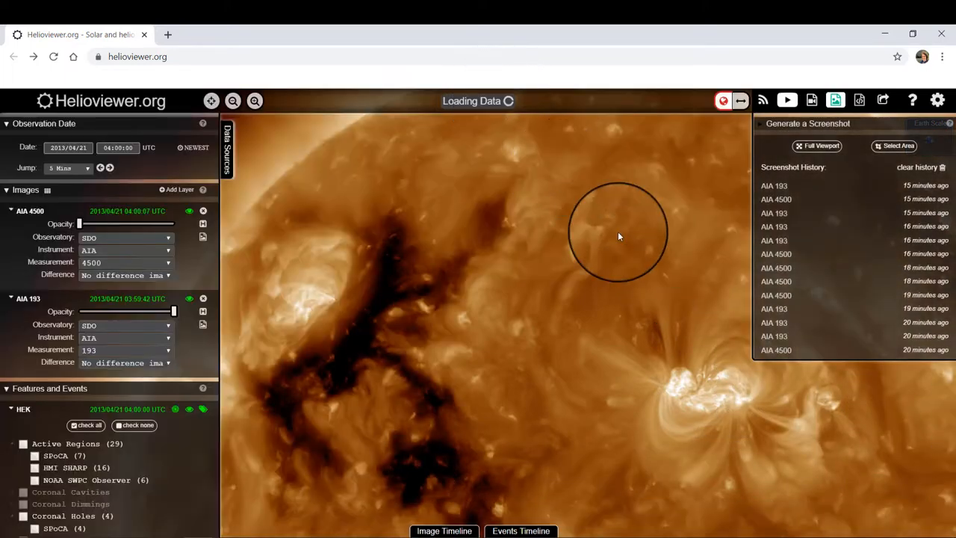